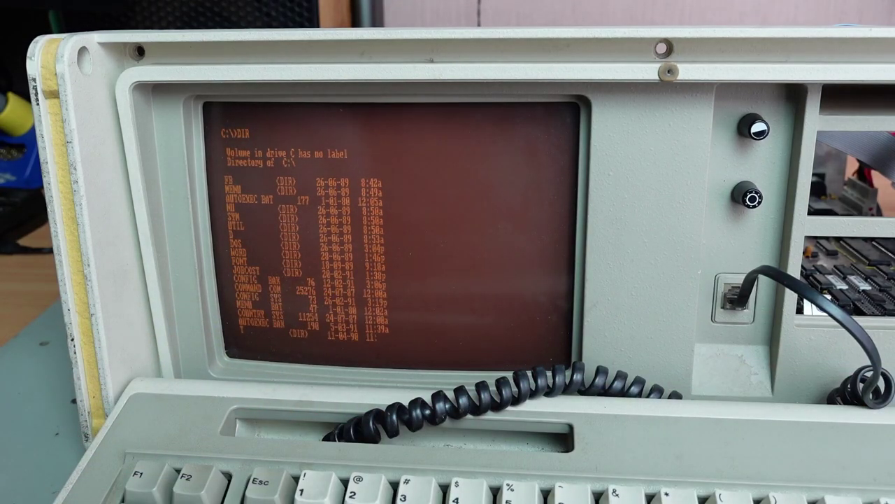
{"action": "scroll", "scroll_direction": "down", "scroll_amount": 3}
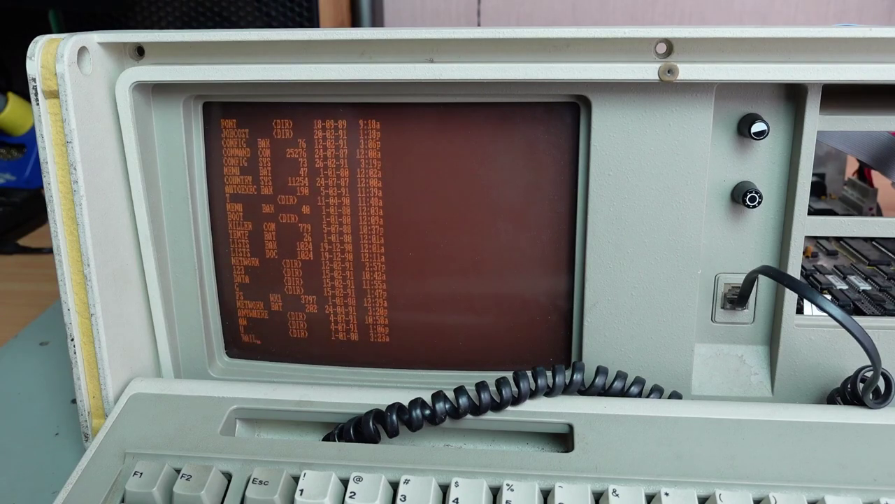